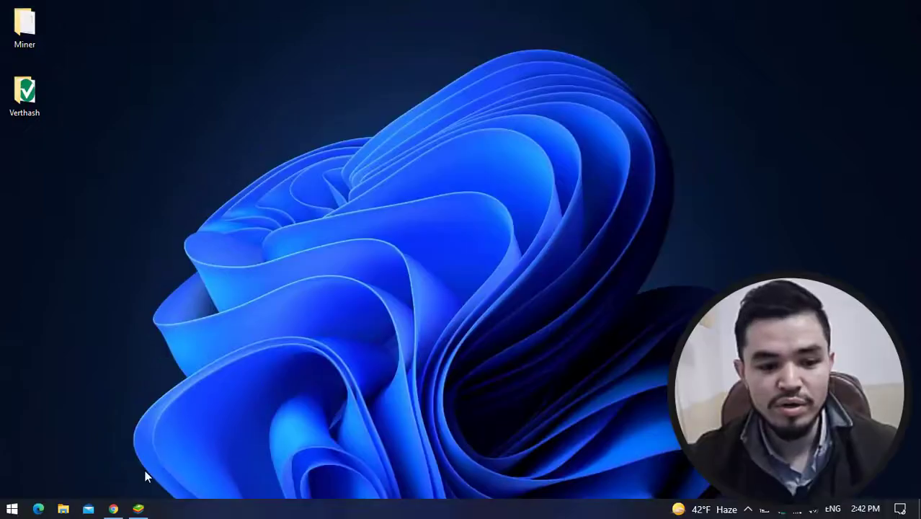
Switch to Chrome and show the unmineable.com/coins tab listing the supported coins
click(112, 509)
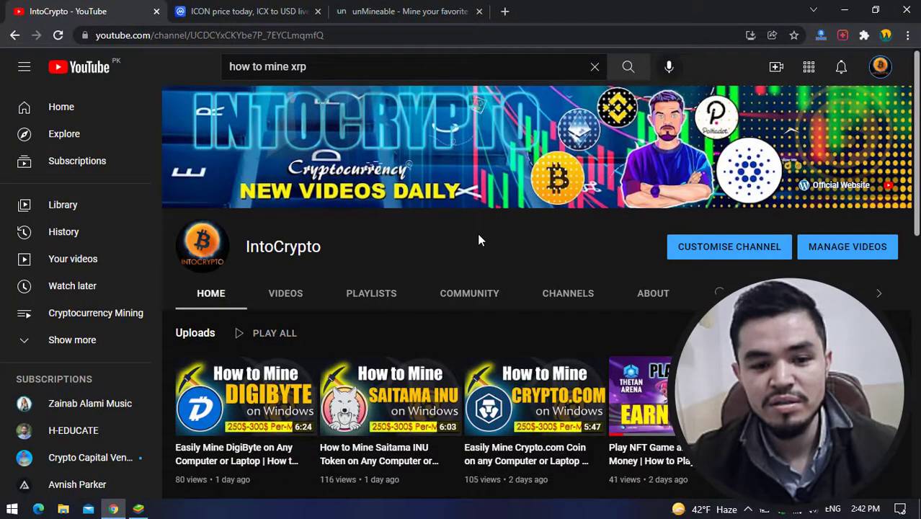
mouse_move(363, 239)
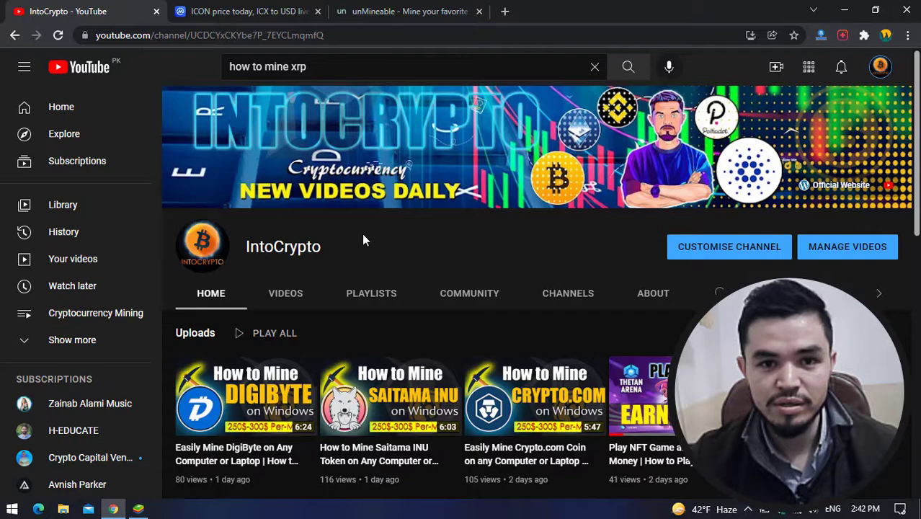
click(317, 12)
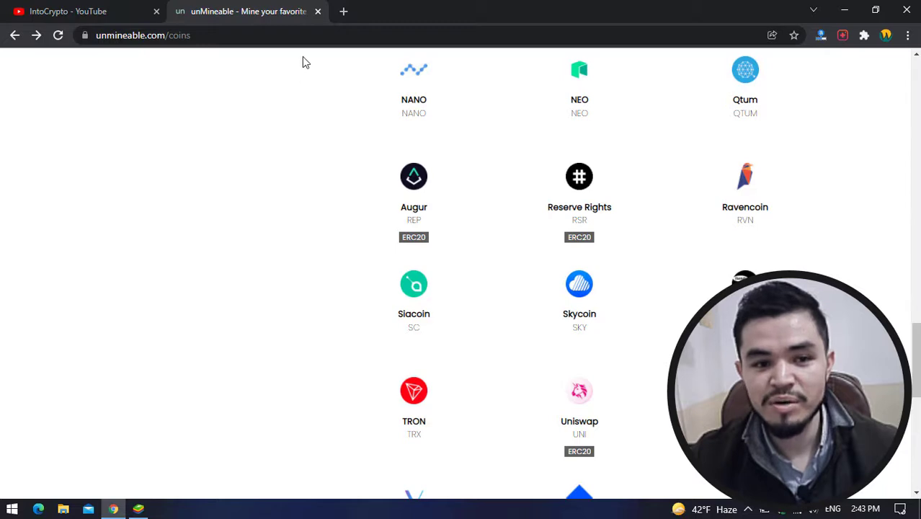
mouse_move(754, 214)
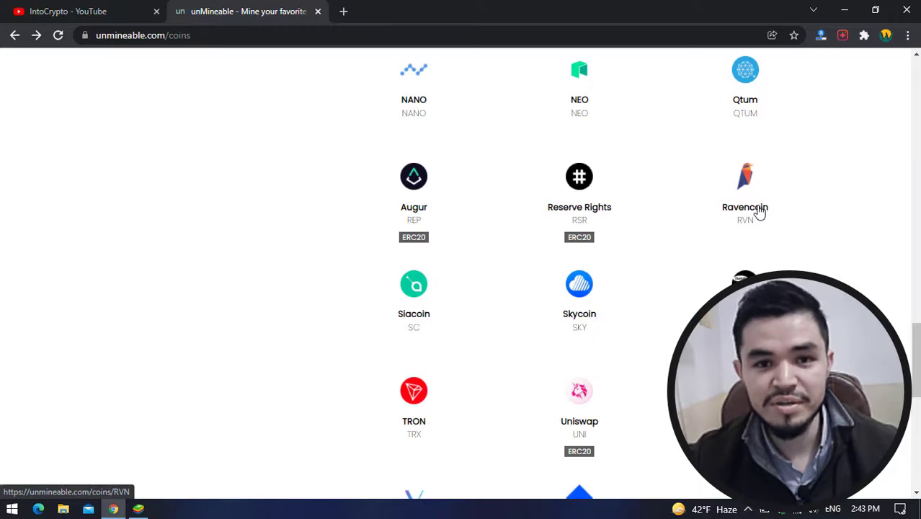
mouse_move(829, 75)
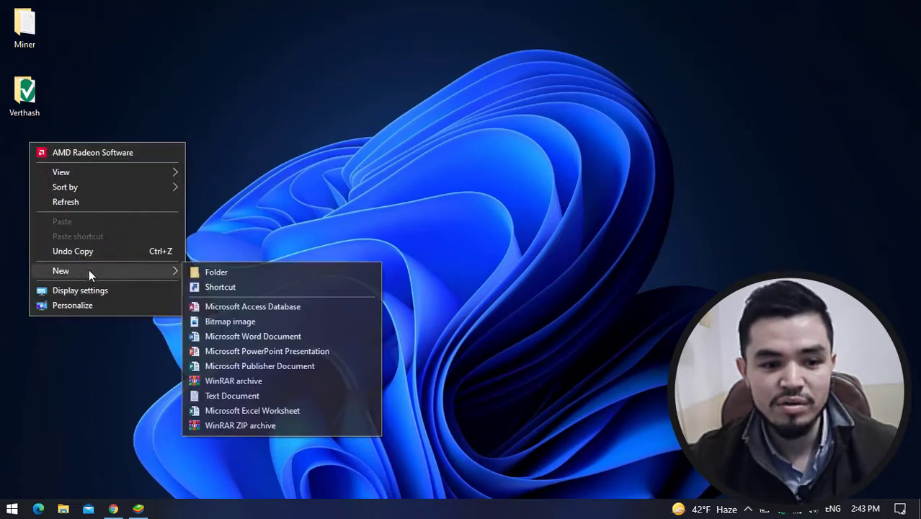
Create a new desktop folder named Raven via New > Folder
click(217, 271)
text(Raven)
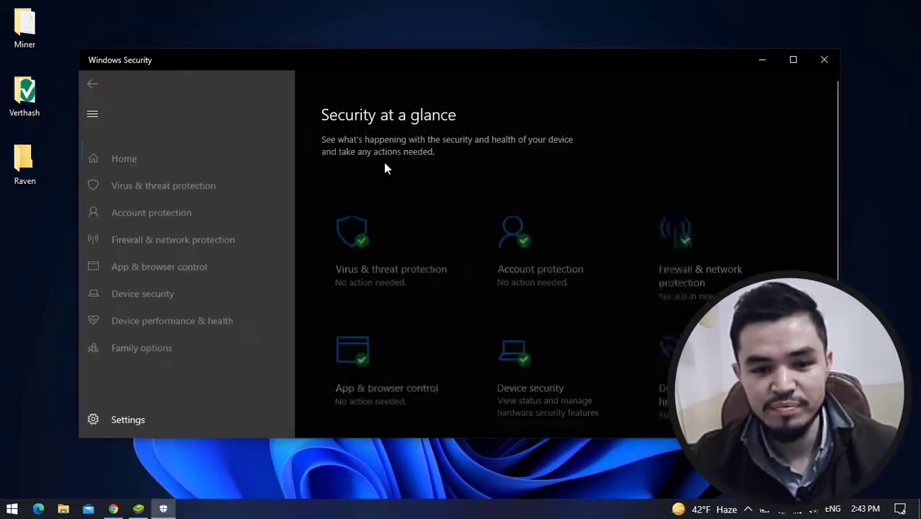
Add the Desktop\Raven folder as an antivirus scan exclusion under Virus & threat protection
click(162, 184)
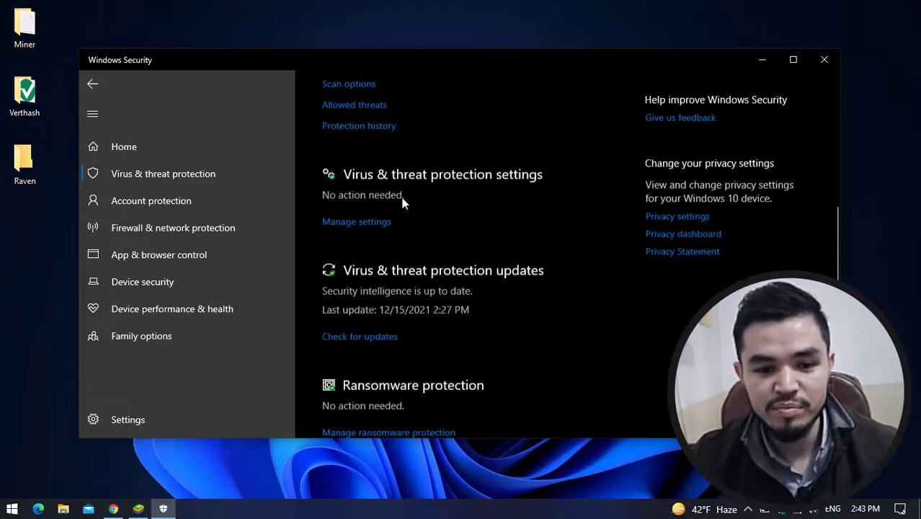
click(356, 222)
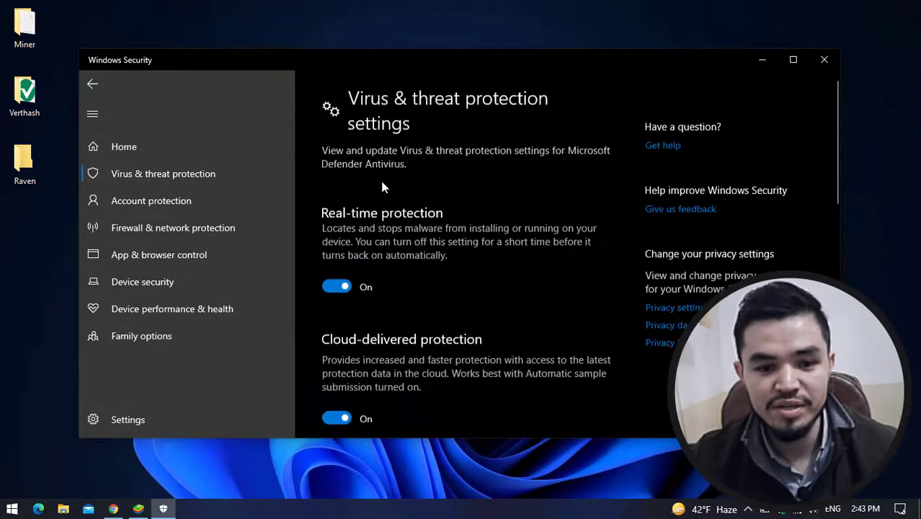
scroll(down, 3)
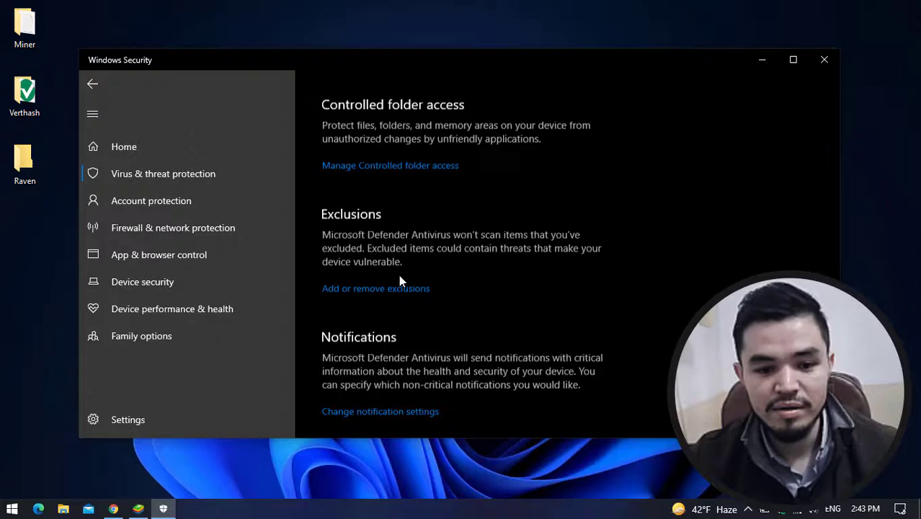
click(375, 288)
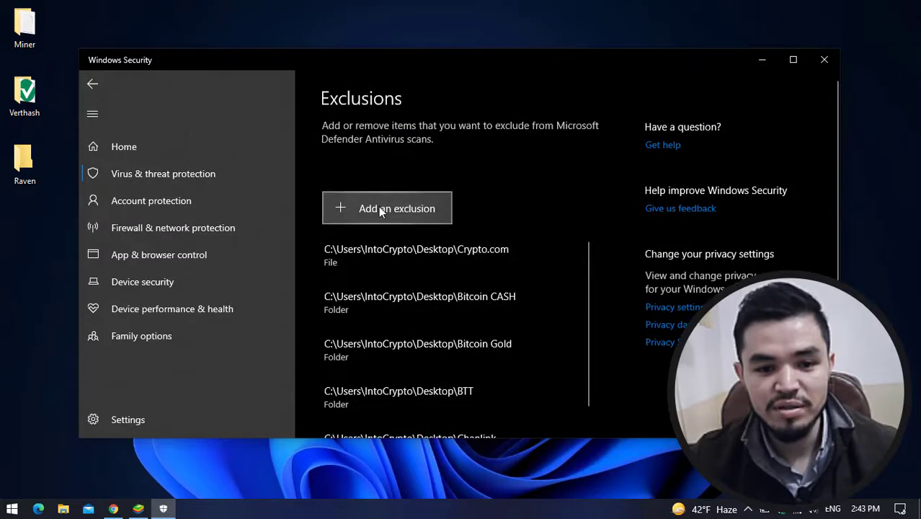
click(398, 207)
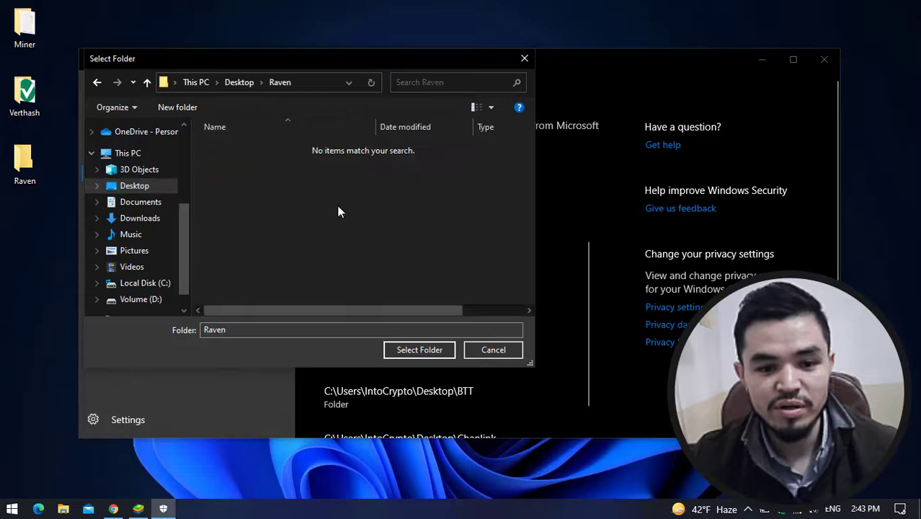
click(492, 350)
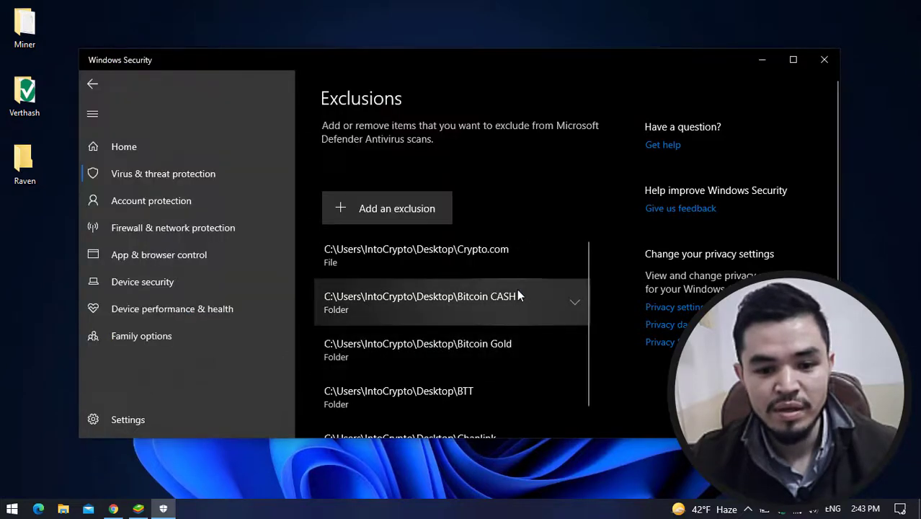
Review the exclusions list and close Windows Security to return to the desktop
scroll(down, 3)
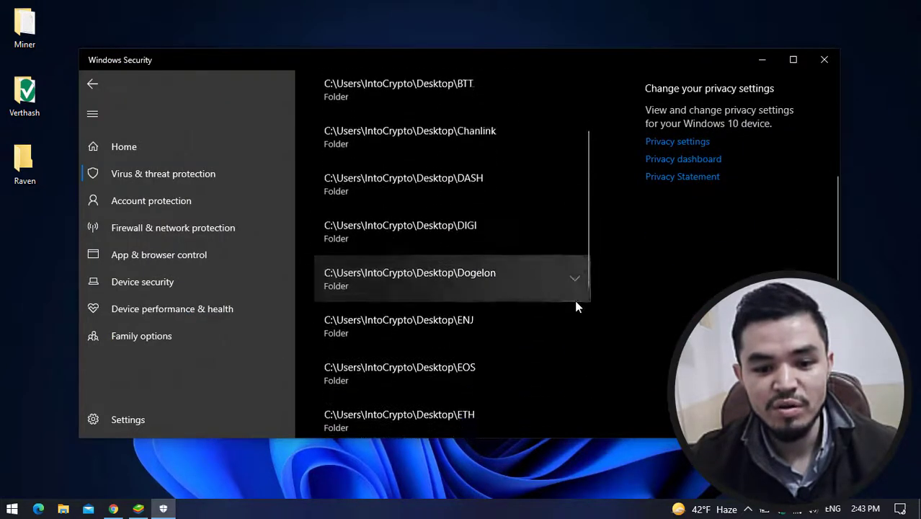
scroll(down, 3)
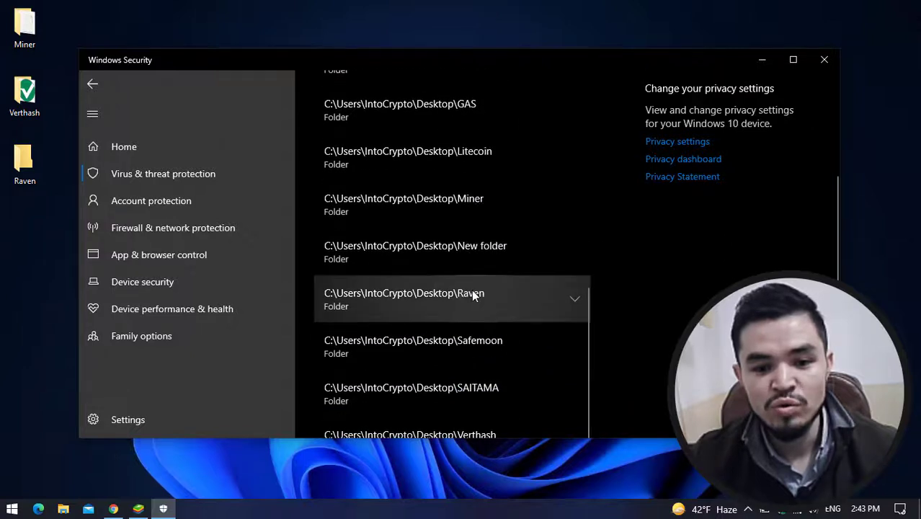
mouse_move(473, 296)
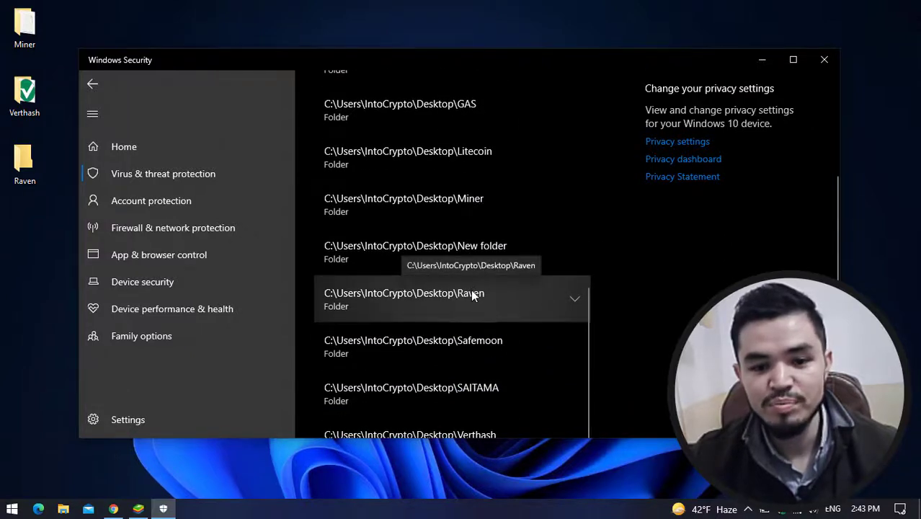
mouse_move(825, 59)
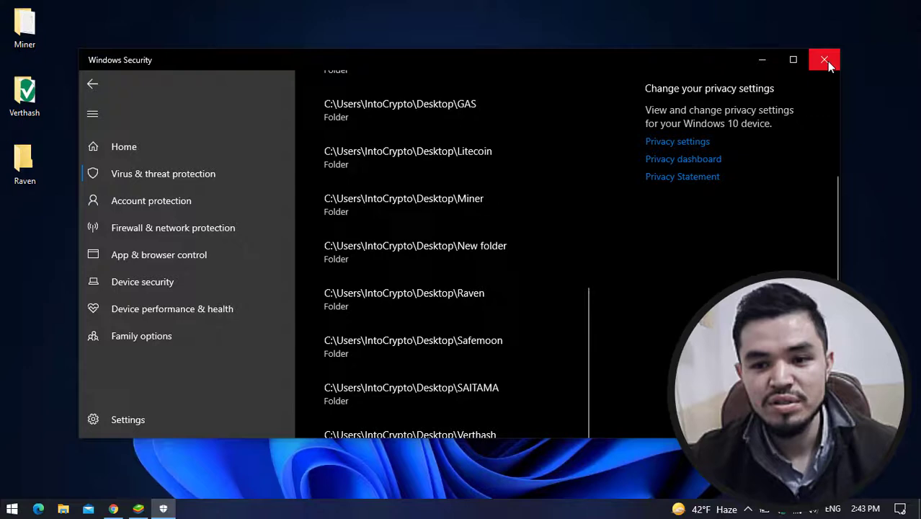
click(825, 59)
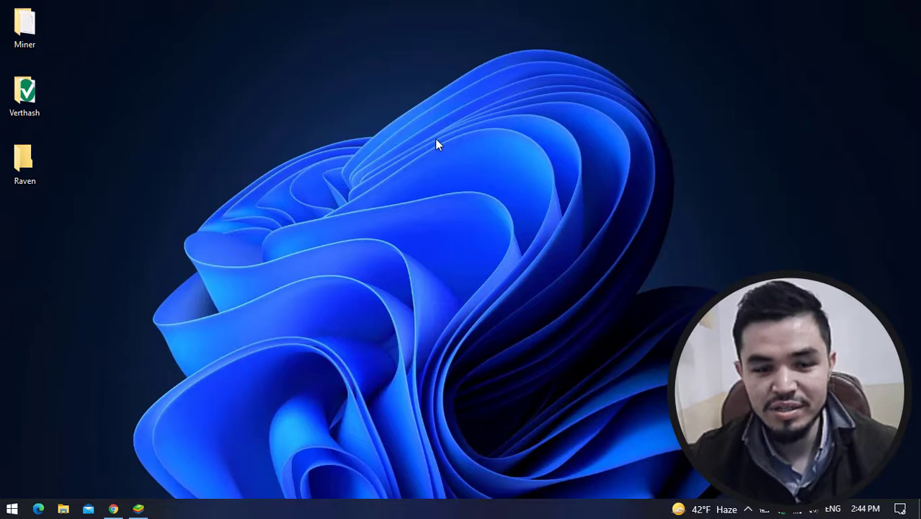
mouse_move(193, 369)
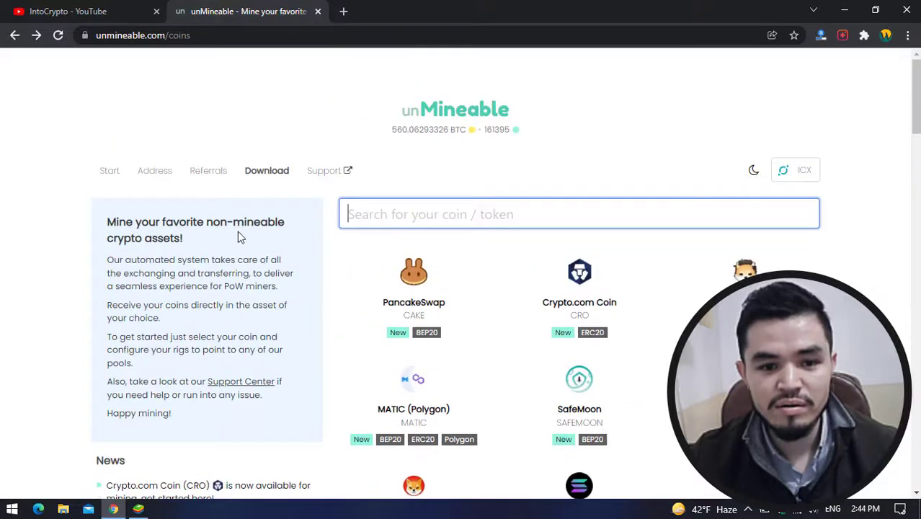
Start downloading the mfi-included unMineable Miner zip into the Raven folder
click(265, 170)
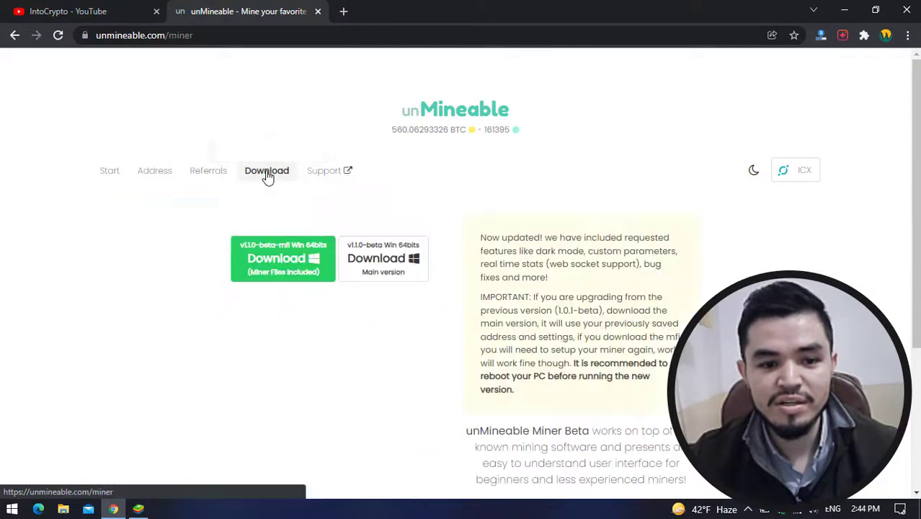
right_click(282, 281)
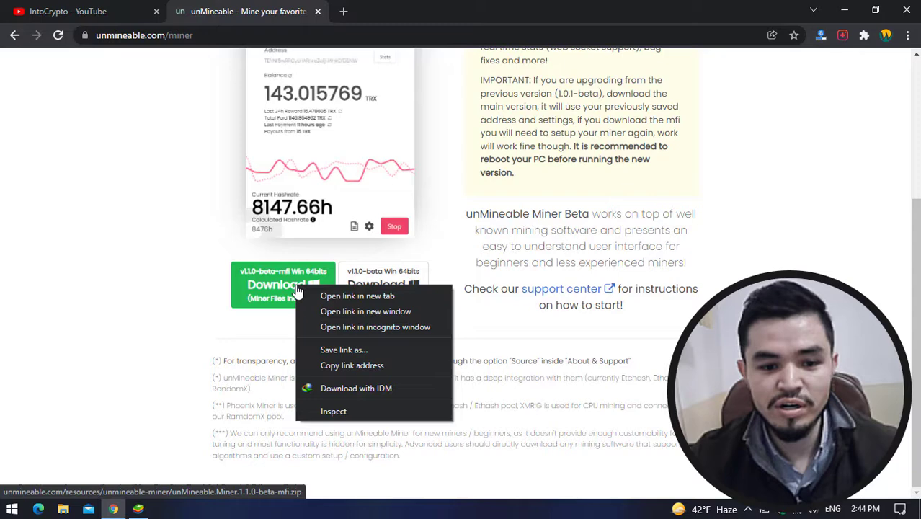
mouse_move(356, 388)
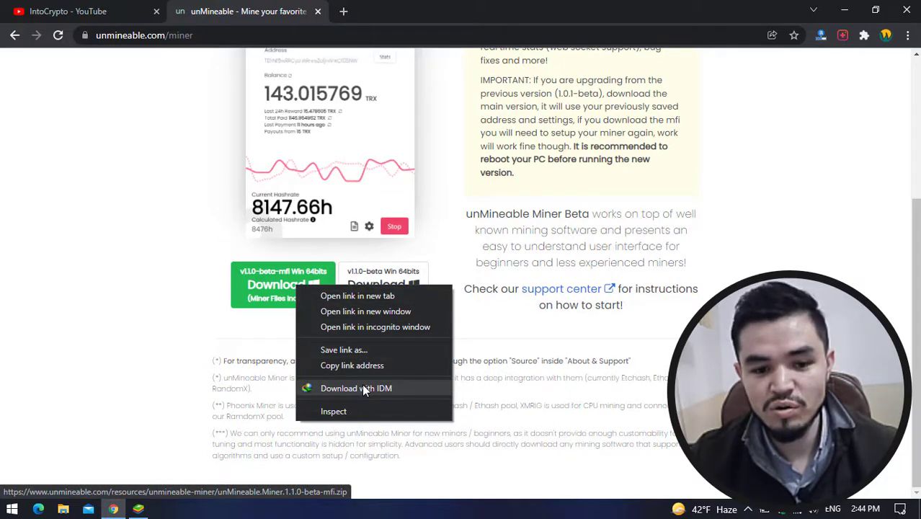
click(356, 388)
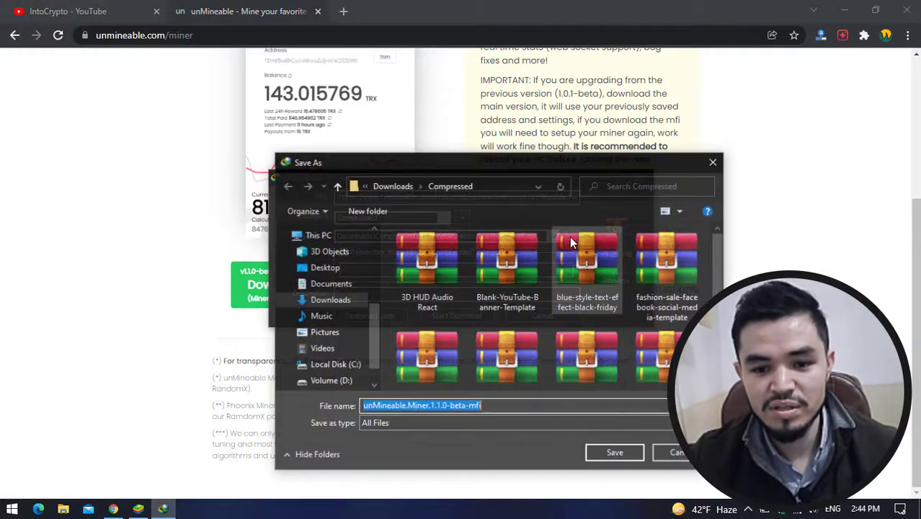
click(325, 266)
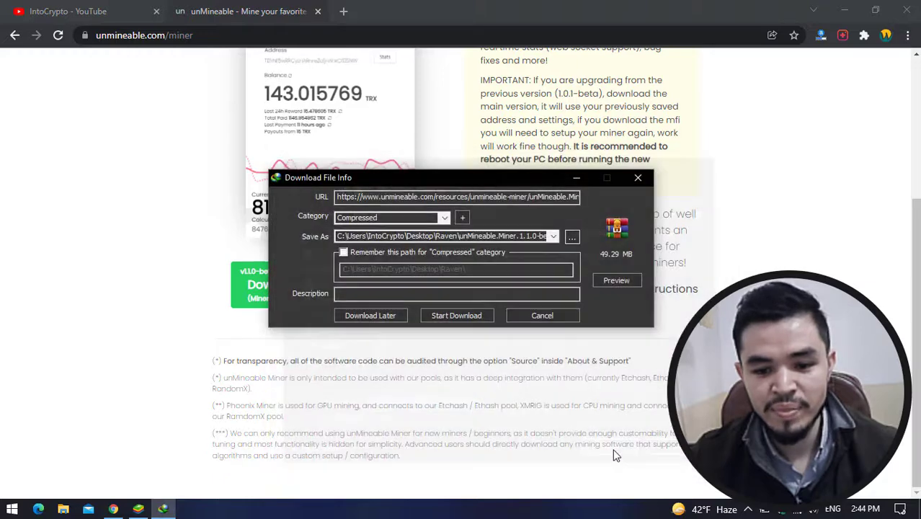
click(456, 314)
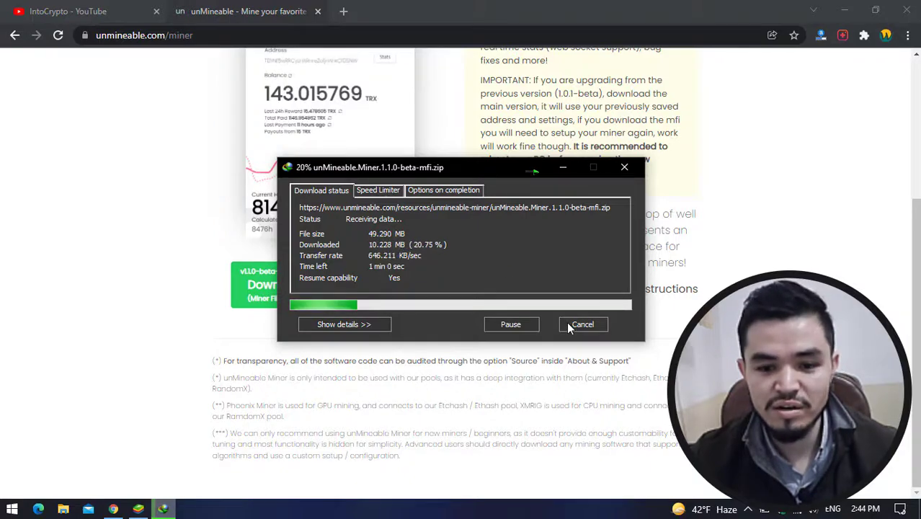
Close the download progress window and minimize Chrome to show the desktop
click(582, 323)
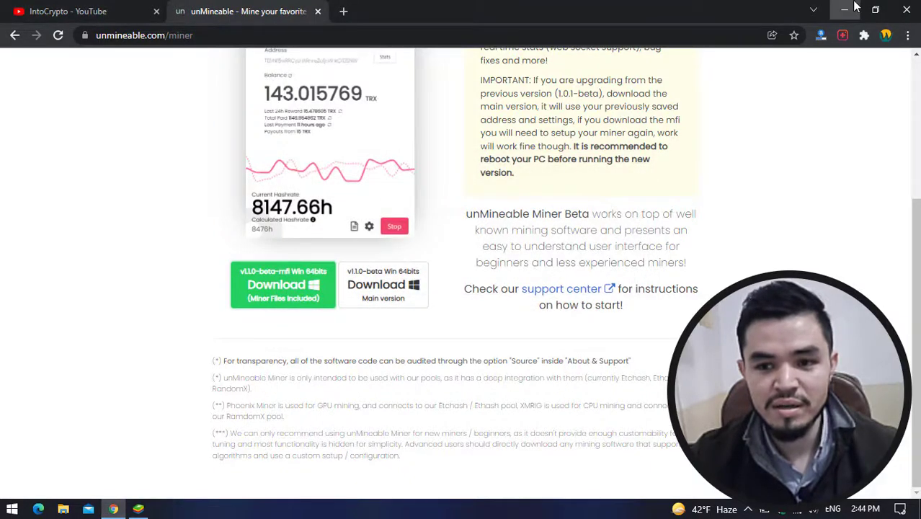
click(845, 9)
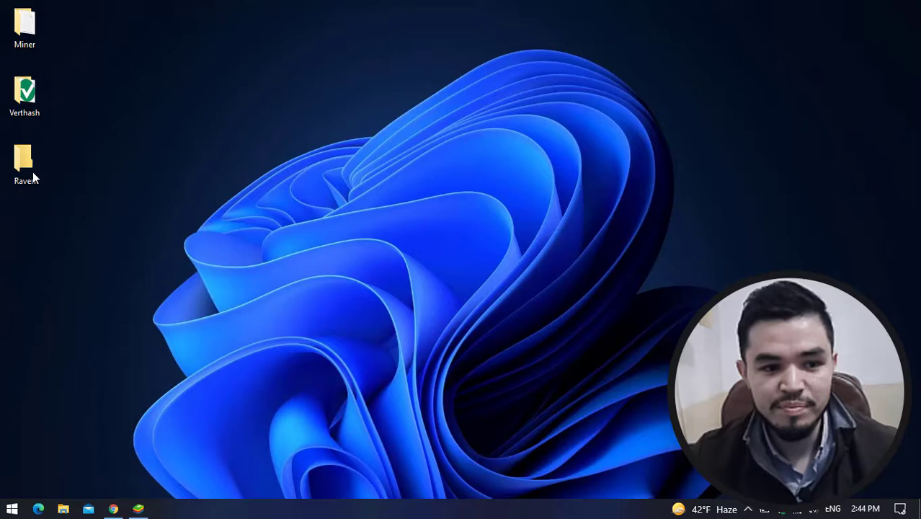
Extract the miner zip inside the Raven folder and launch the unMineable application
double_click(25, 159)
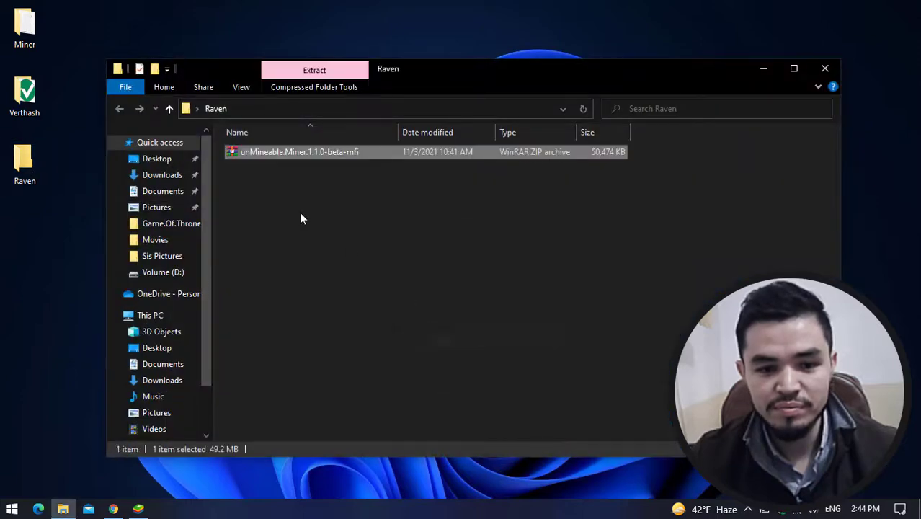
right_click(300, 151)
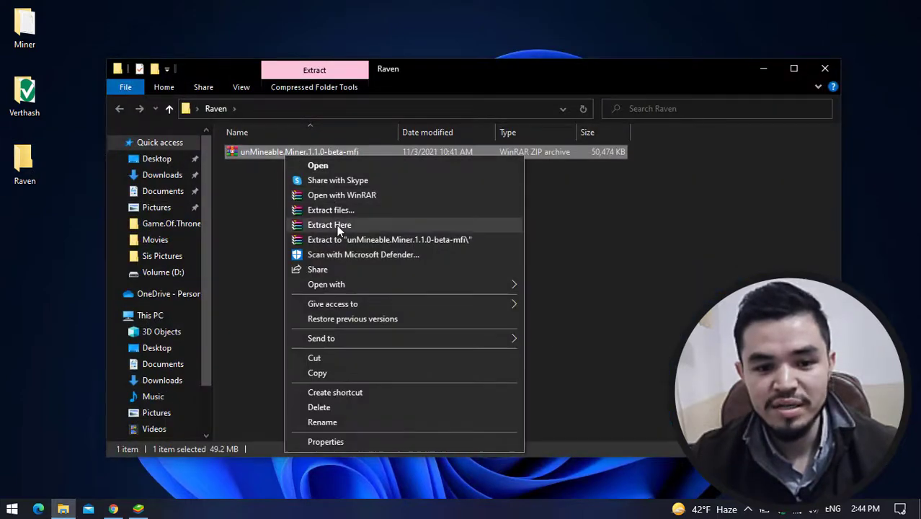
click(328, 225)
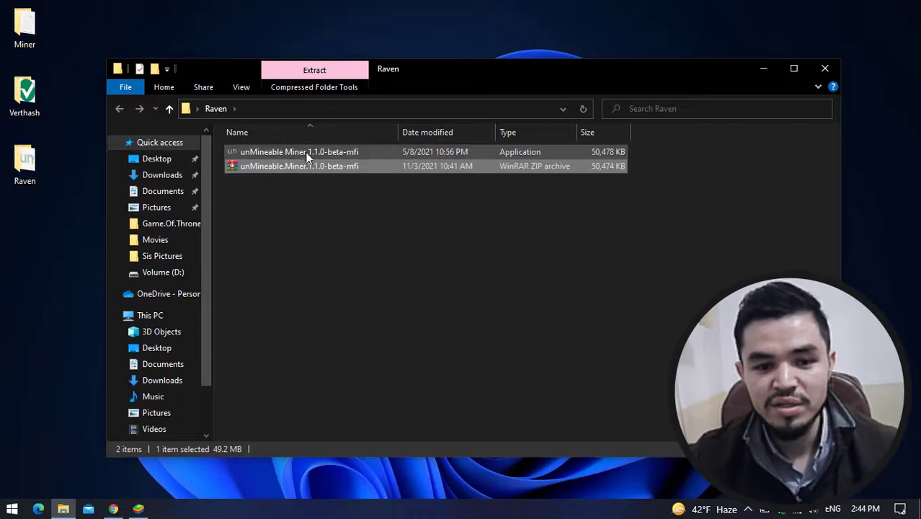
mouse_move(335, 151)
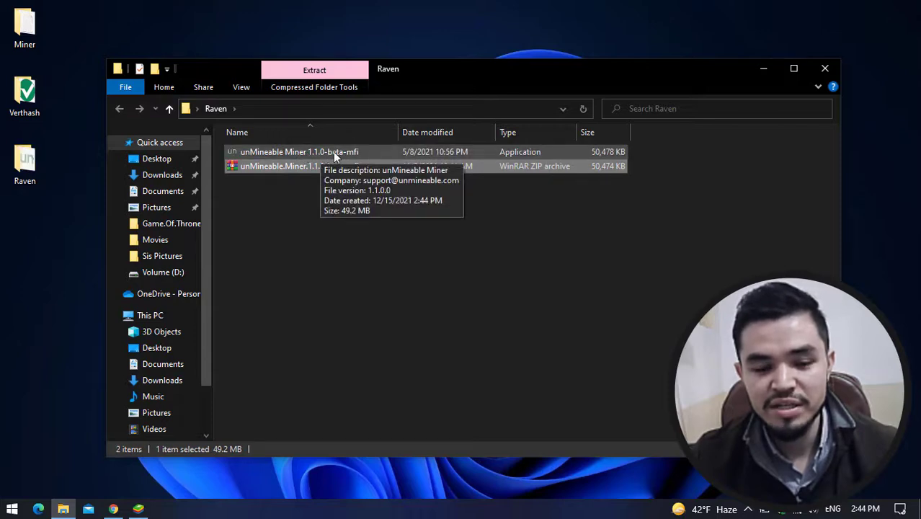
click(300, 152)
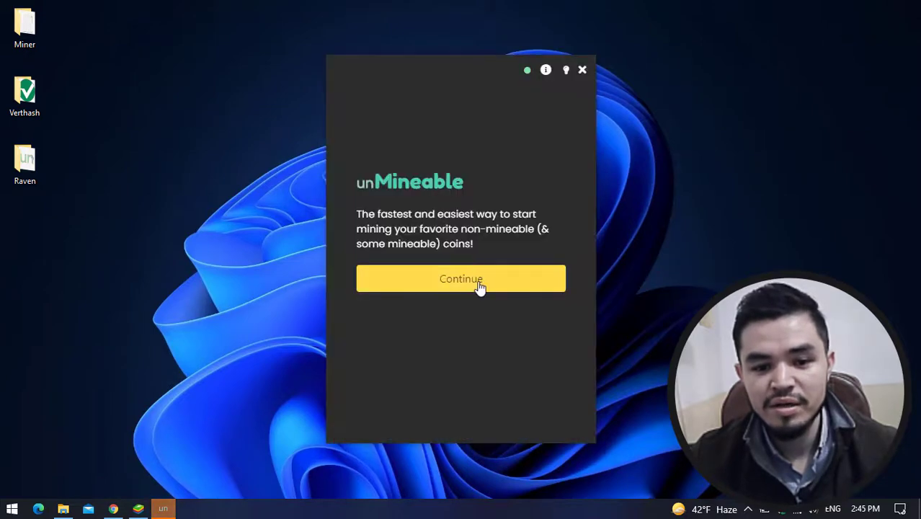
Continue past the welcome screen and go back to the mining hardware choice
click(462, 279)
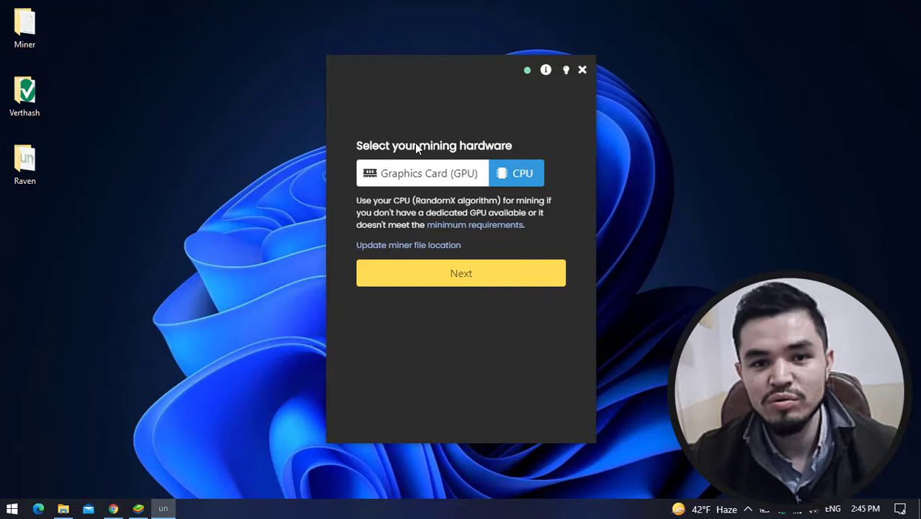
mouse_move(421, 147)
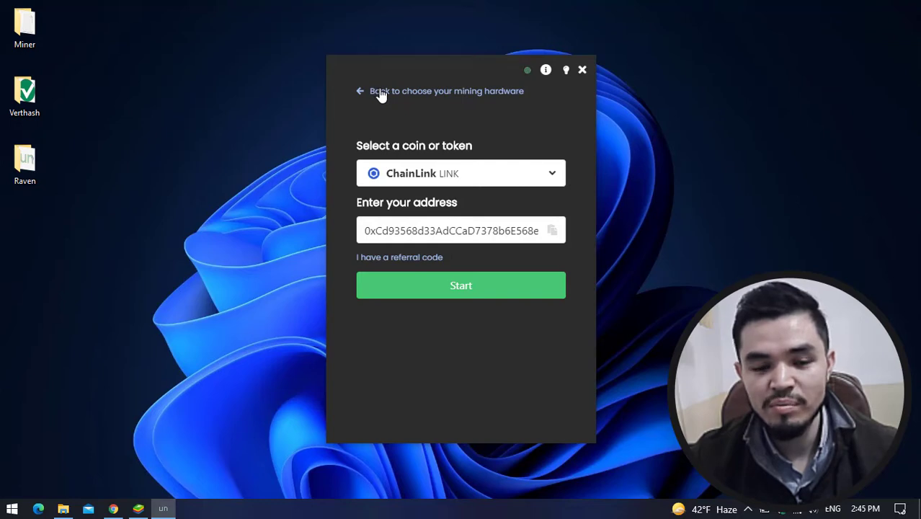
mouse_move(433, 97)
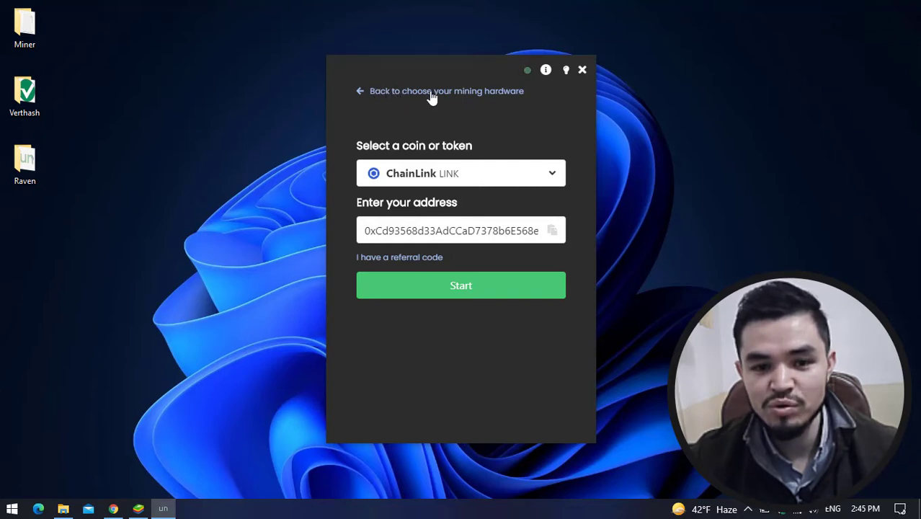
click(440, 91)
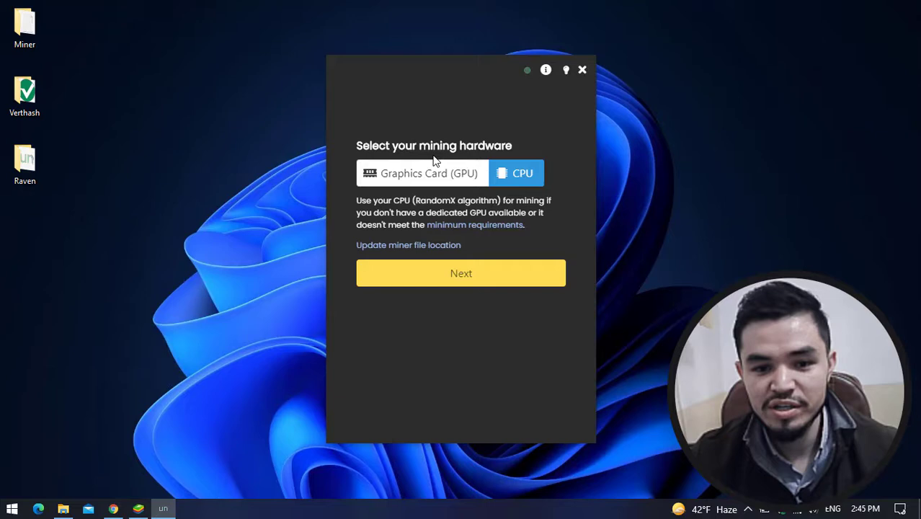
Filter the coin list for 'rave', select Ravencoin and focus the wallet address field
click(461, 272)
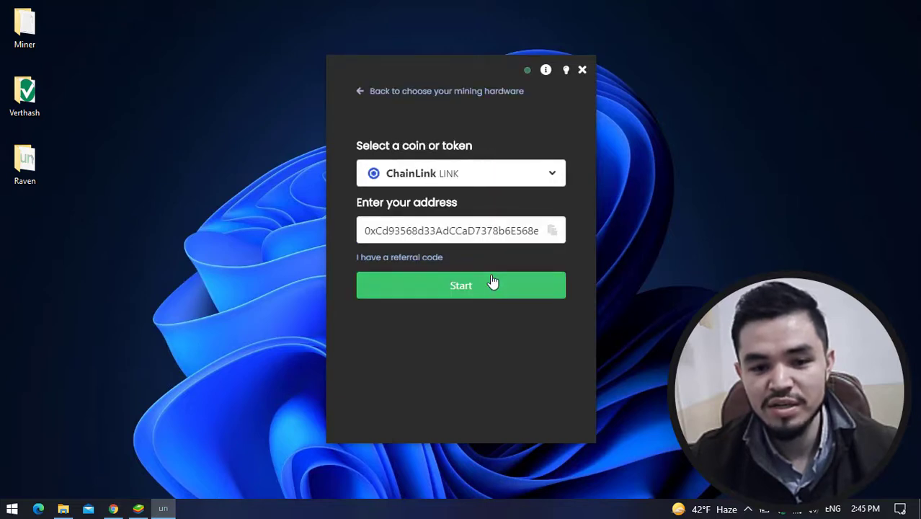
click(460, 173)
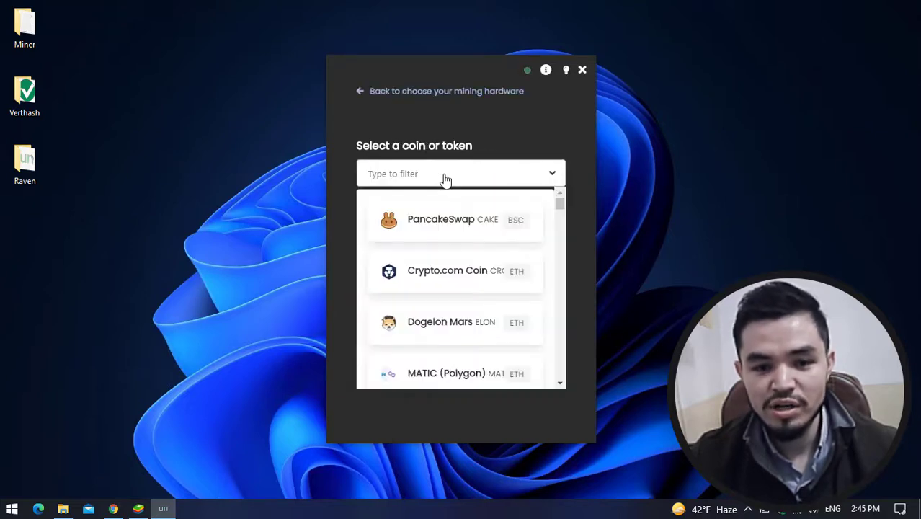
text(rave)
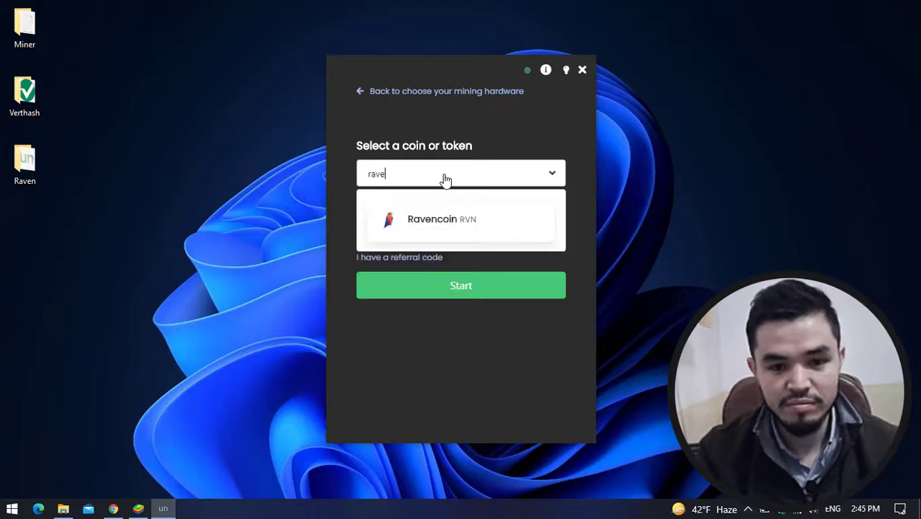
click(441, 219)
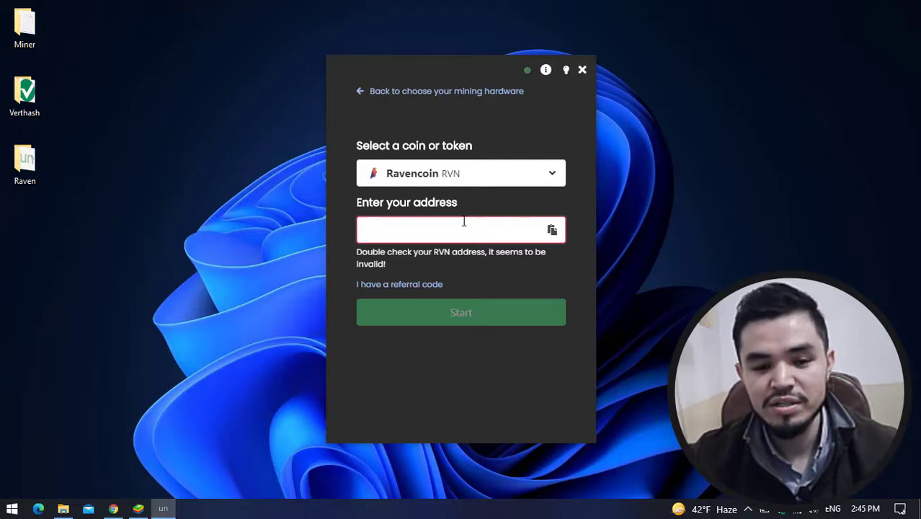
click(461, 229)
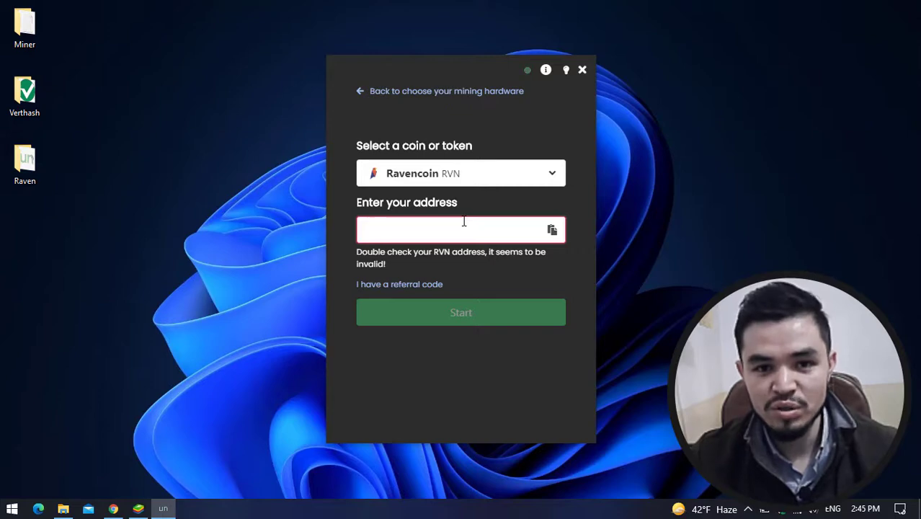
mouse_move(219, 429)
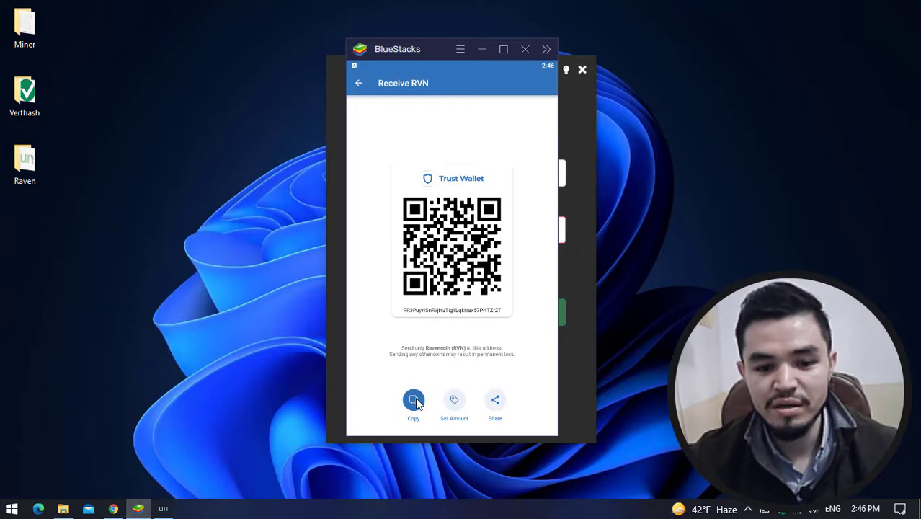
Copy the Trust Wallet RVN address from BlueStacks, confirm coin and address, and start mining
click(414, 403)
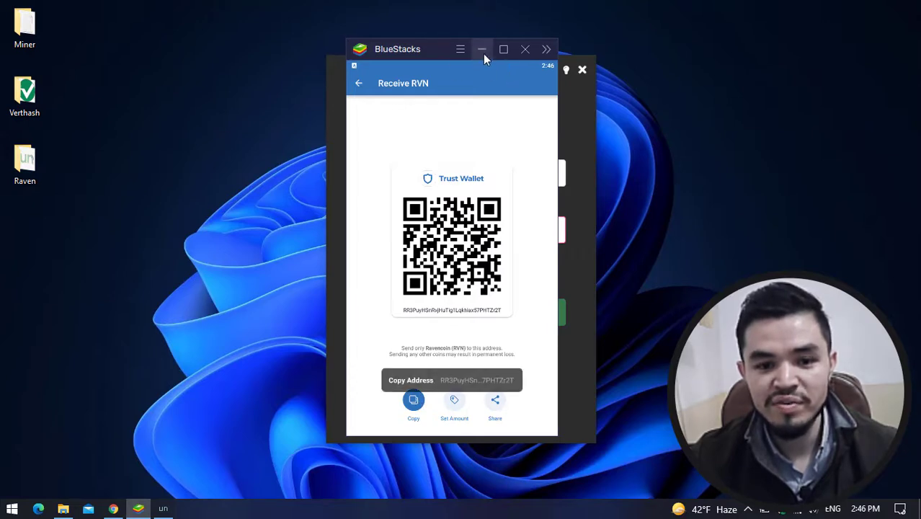
click(481, 49)
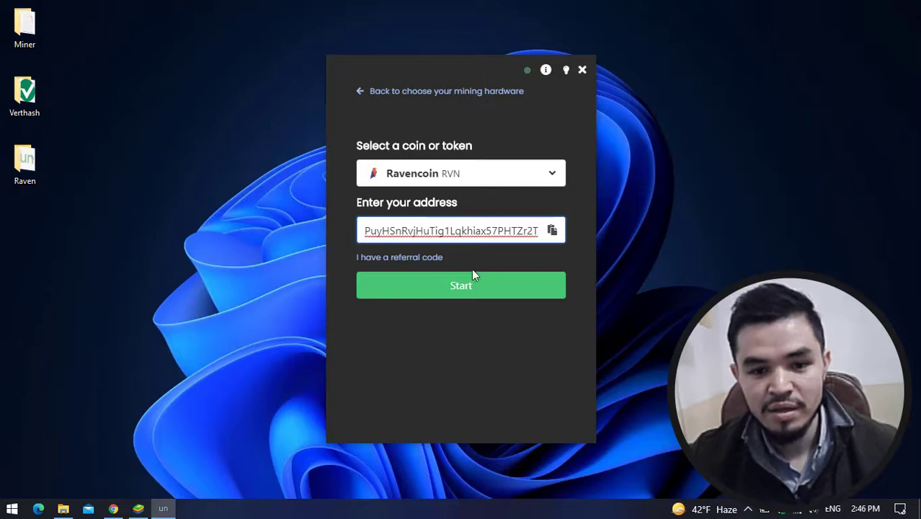
mouse_move(445, 288)
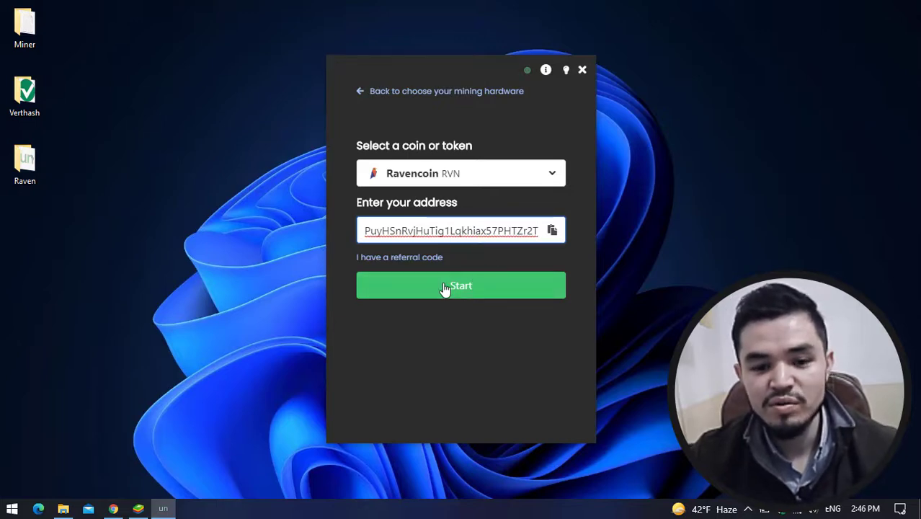
mouse_move(480, 291)
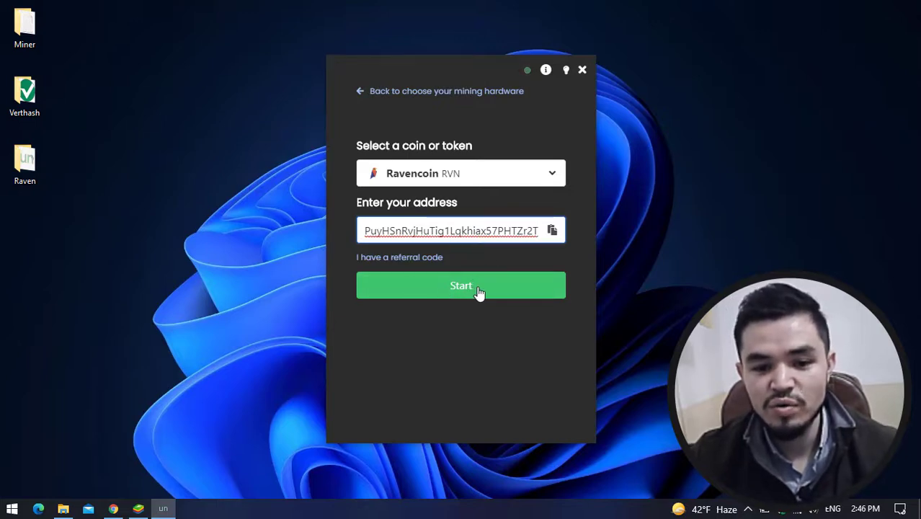
click(462, 285)
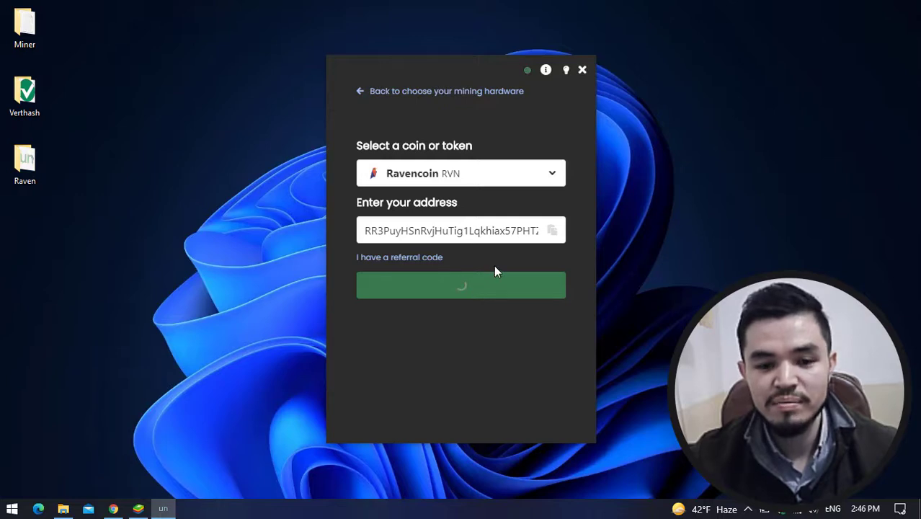
click(461, 285)
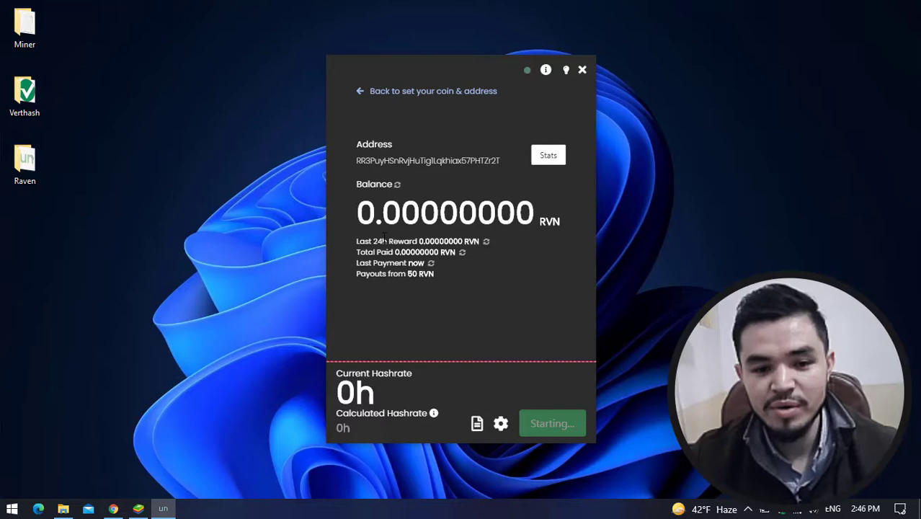
Keep the miner running on the Ravencoin address while hashrate still reads 0h
click(552, 423)
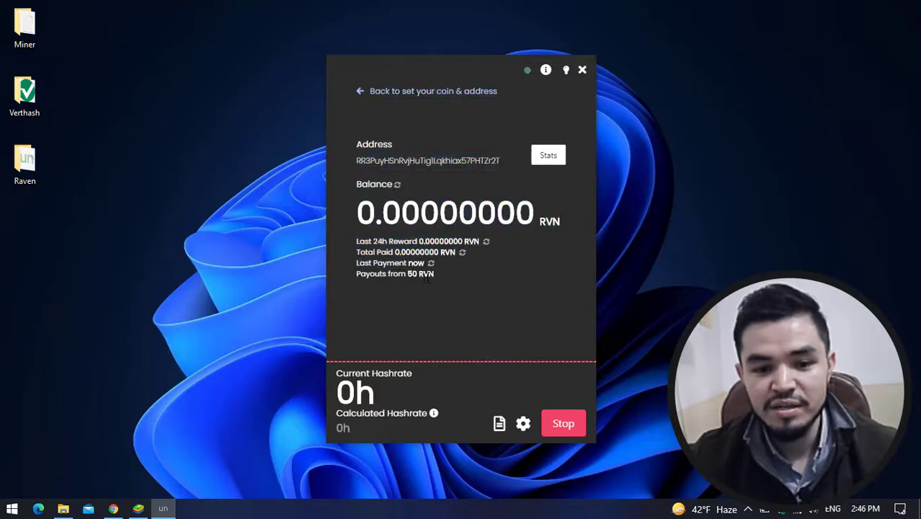
mouse_move(500, 337)
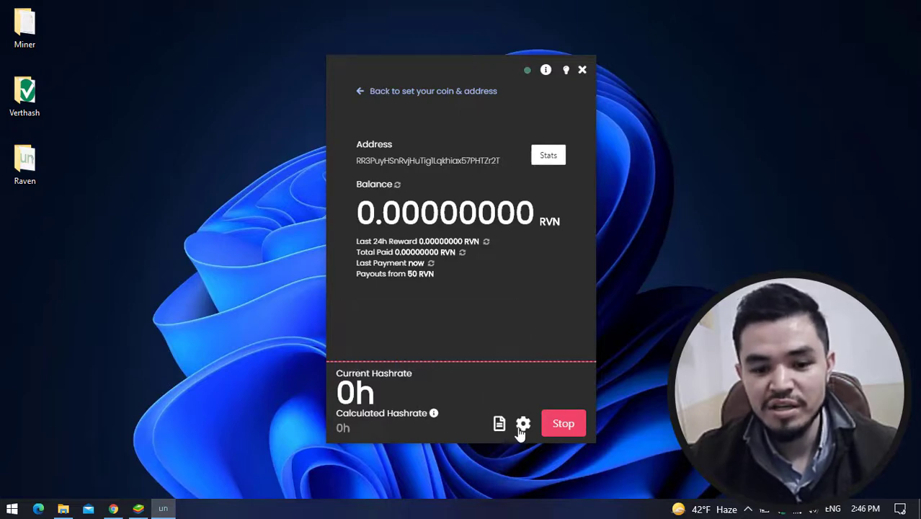
Review mining intensity (Custom, then back to Low) in settings and close without saving
click(521, 424)
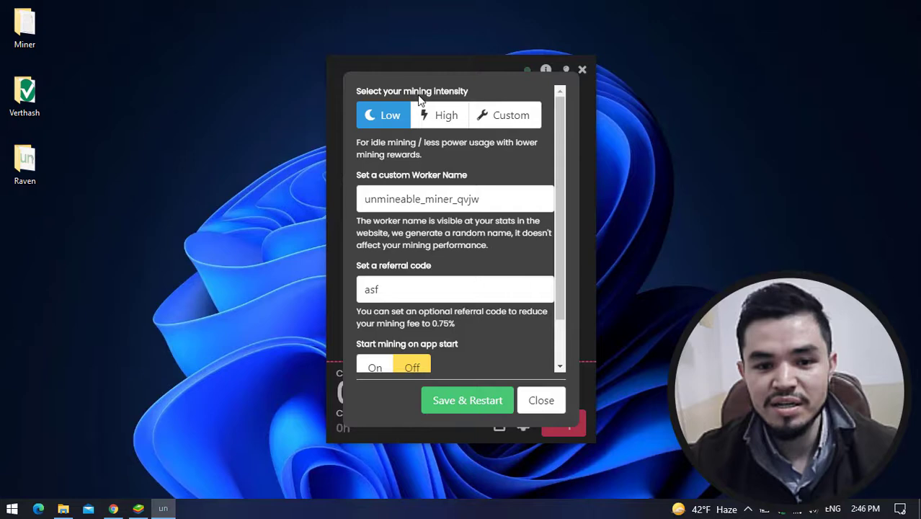
mouse_move(429, 115)
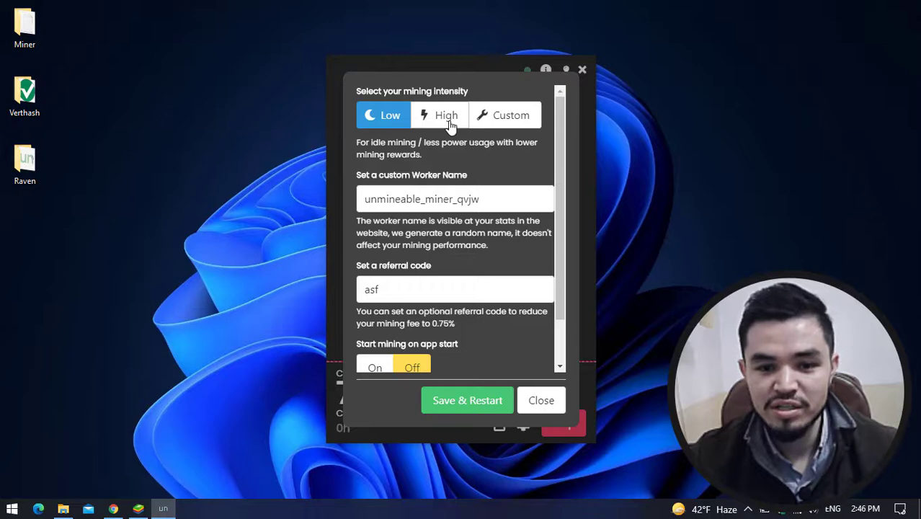
click(510, 116)
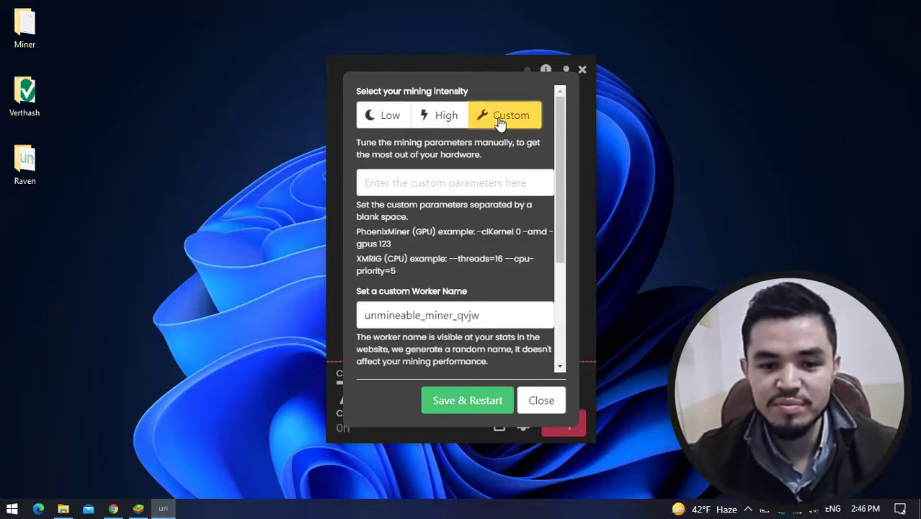
click(384, 115)
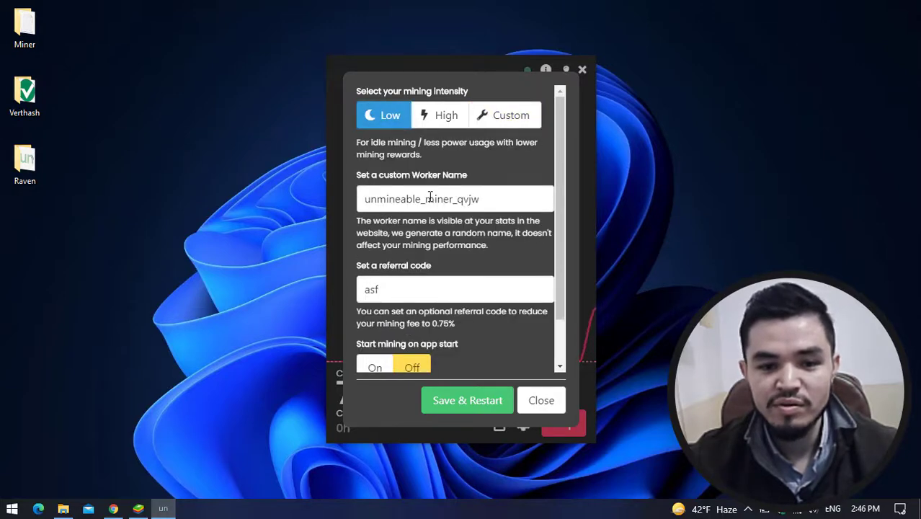
scroll(down, 3)
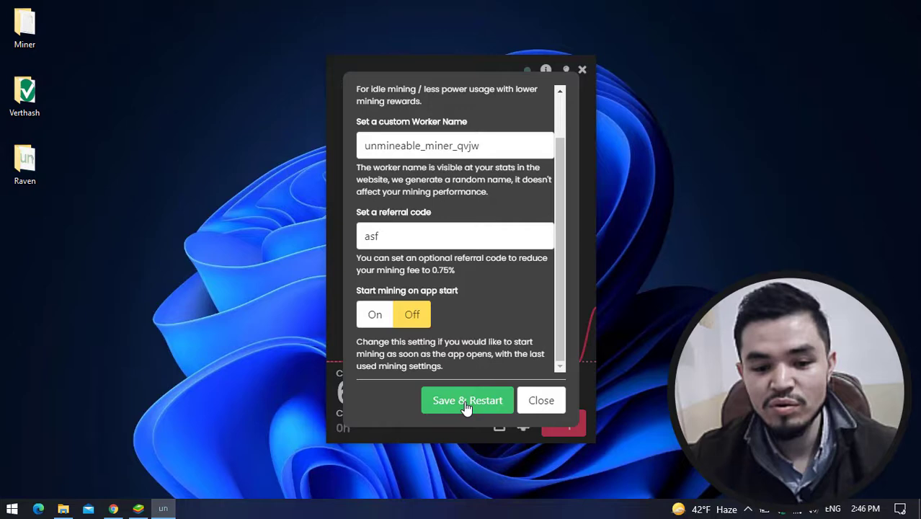
mouse_move(542, 401)
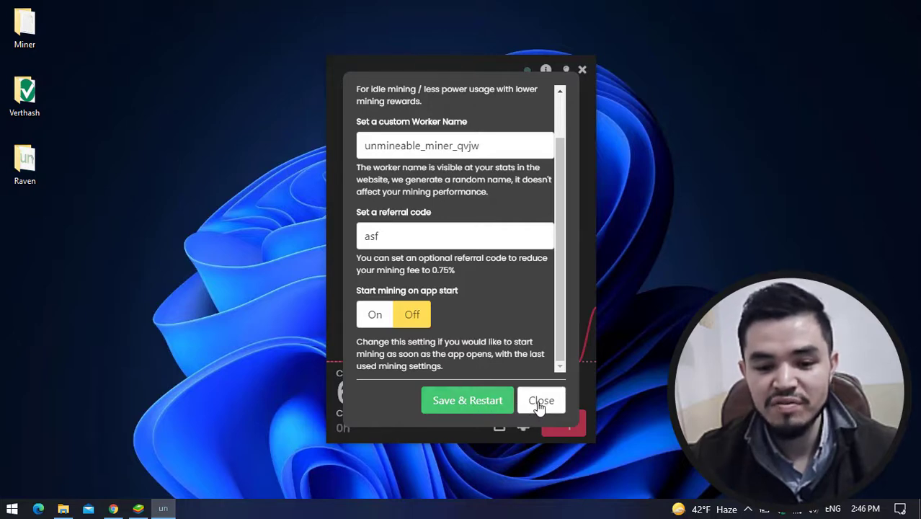
click(541, 401)
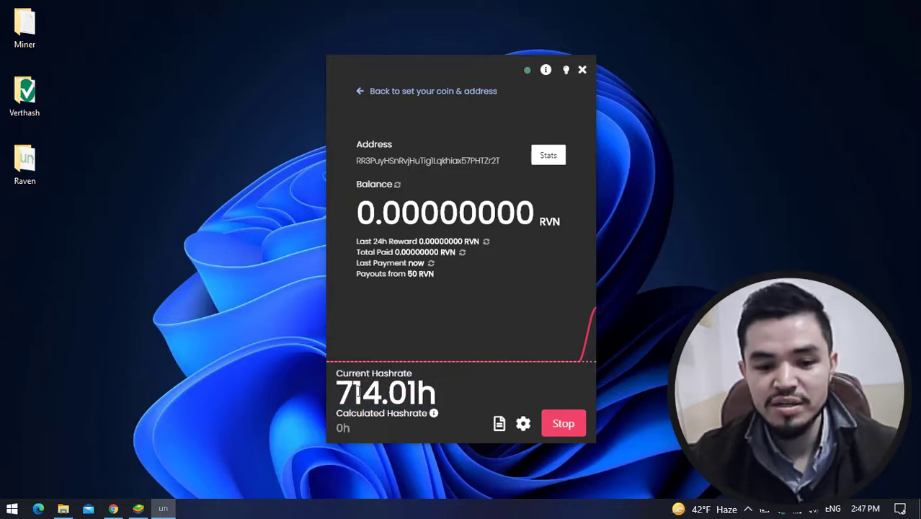
mouse_move(549, 155)
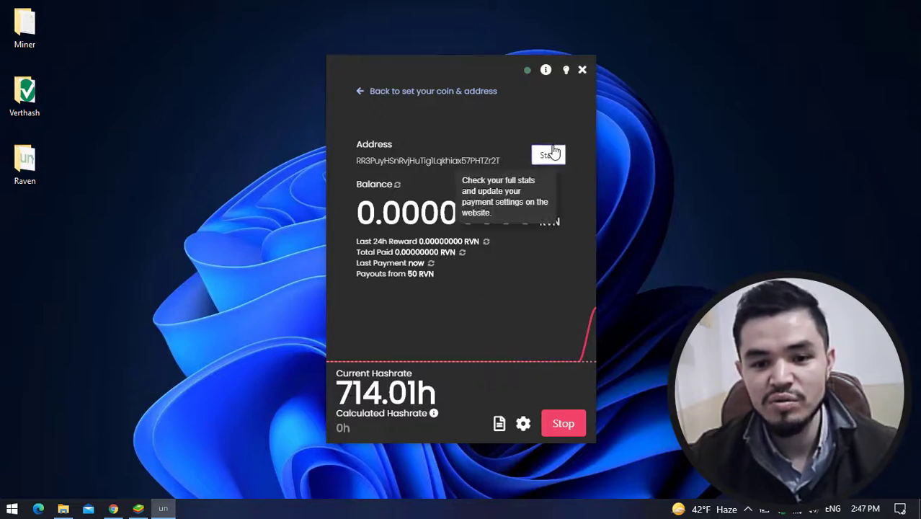
Return to the dashboard and launch the address stats page on unmineable.com
click(549, 154)
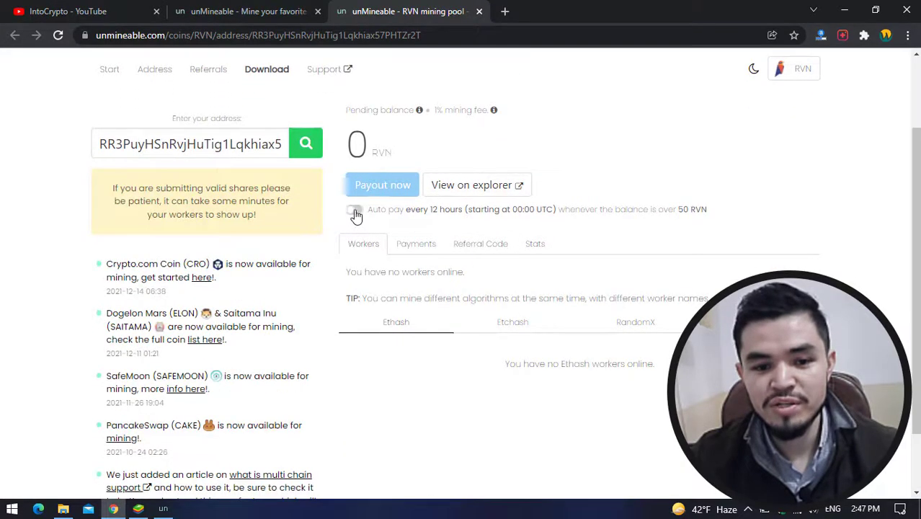
Enable automatic payouts every 12 hours for this RVN address
click(355, 211)
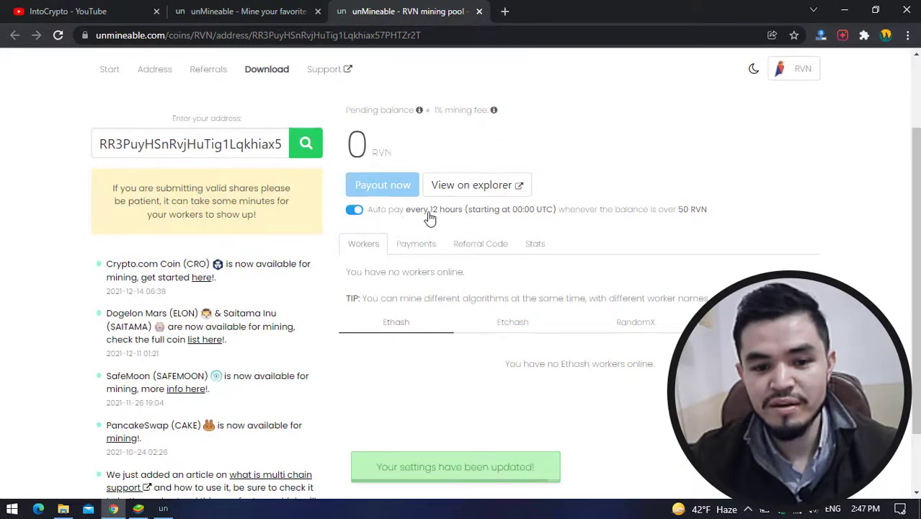
mouse_move(718, 214)
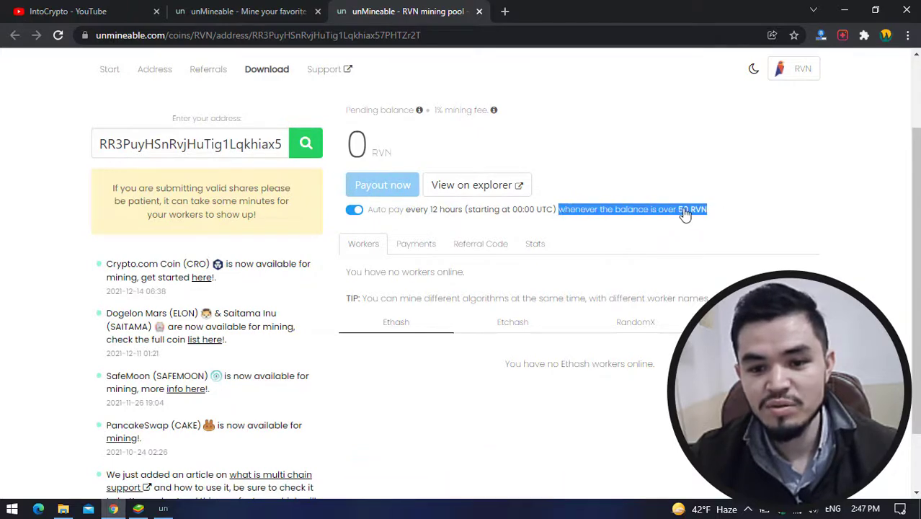
scroll(down, 3)
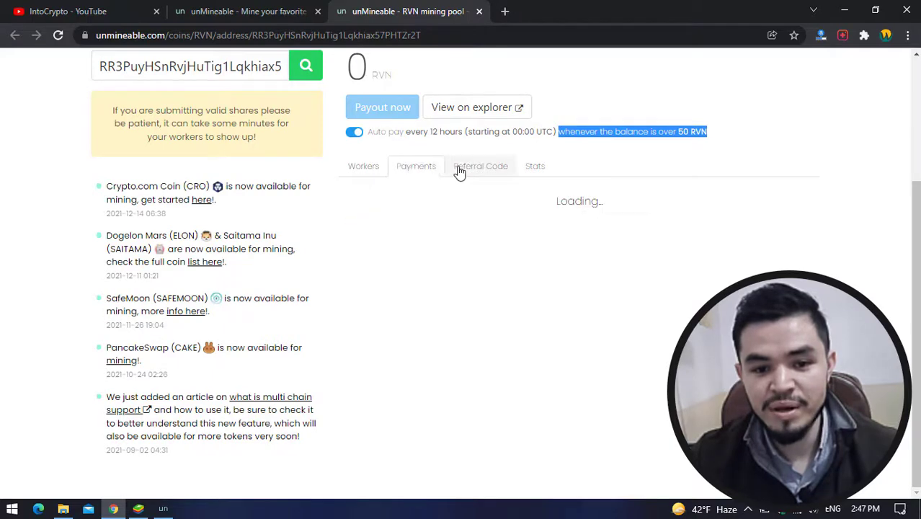
click(480, 166)
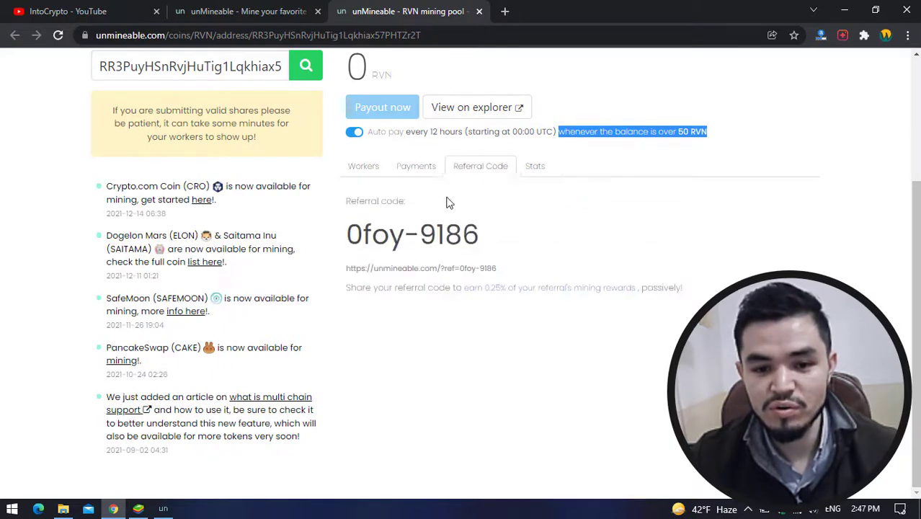
double_click(412, 233)
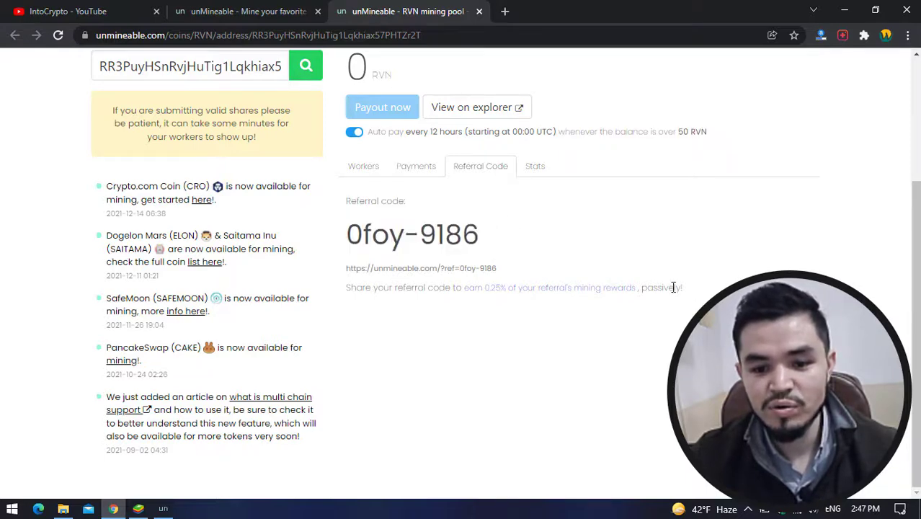
triple_click(513, 287)
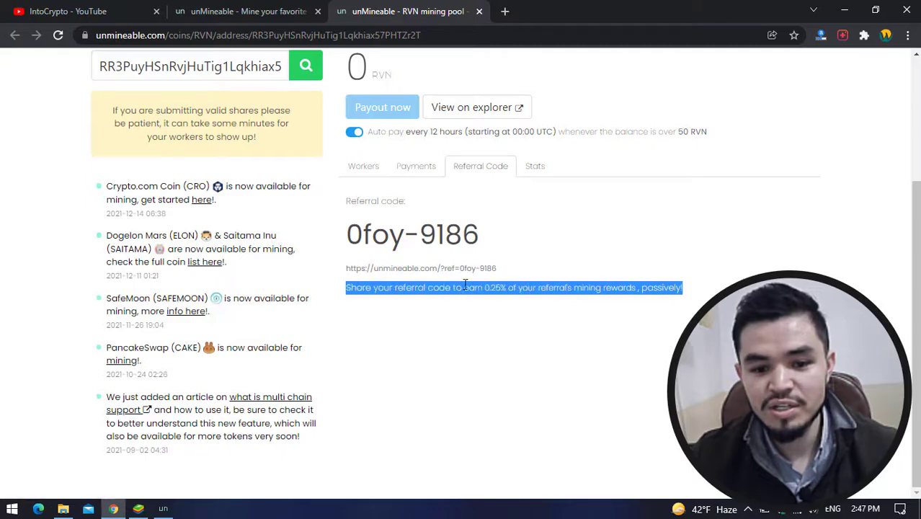
mouse_move(548, 296)
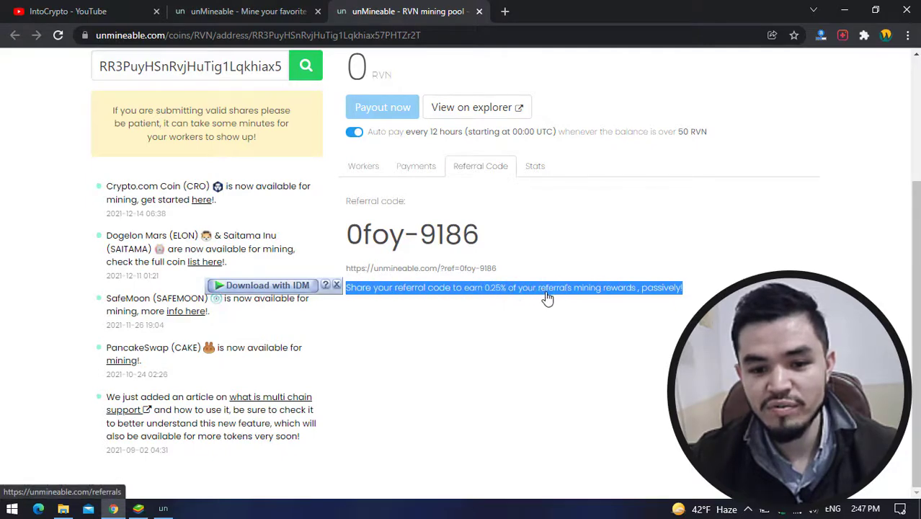
mouse_move(421, 291)
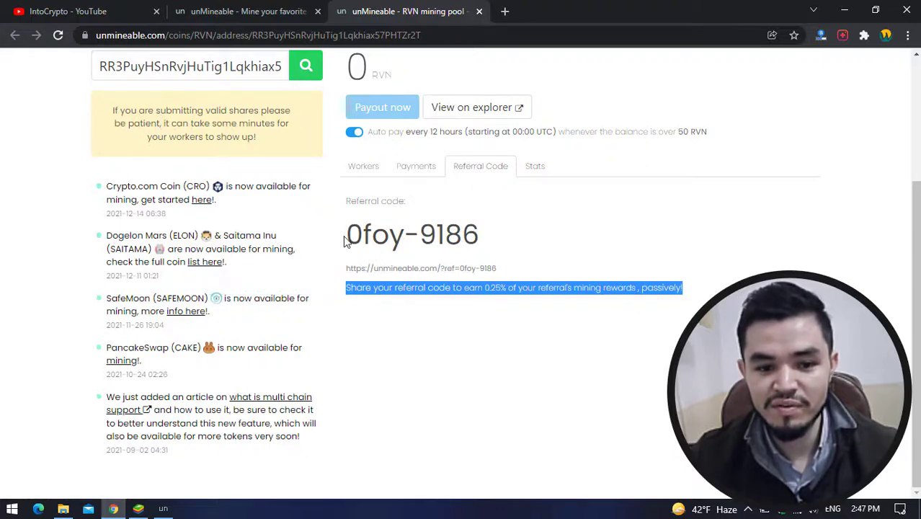
mouse_move(500, 294)
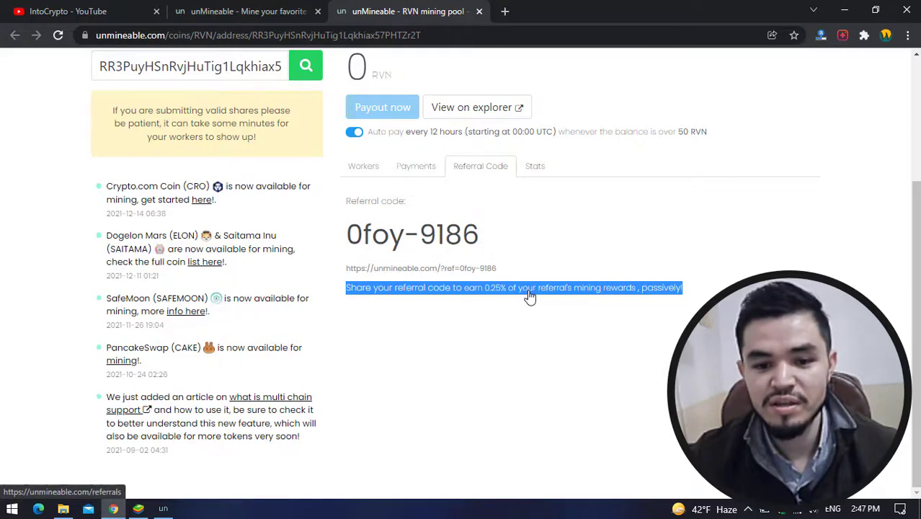
mouse_move(541, 271)
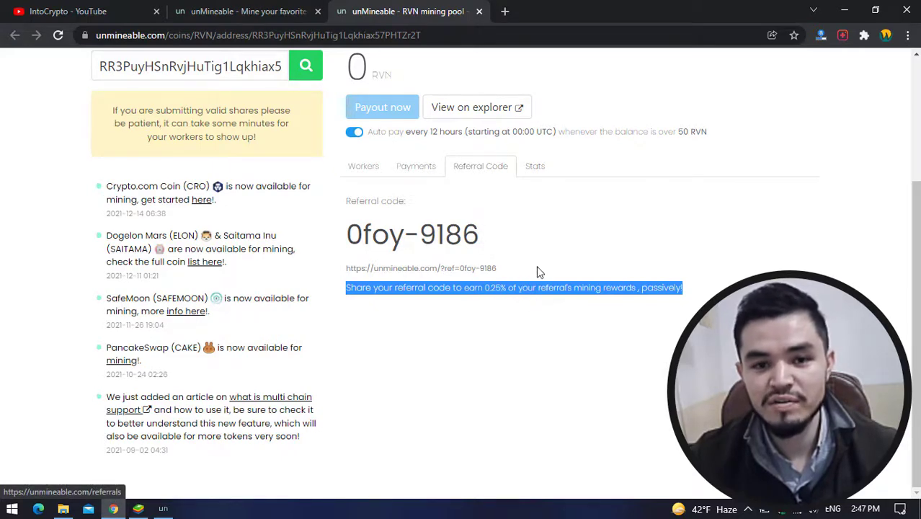